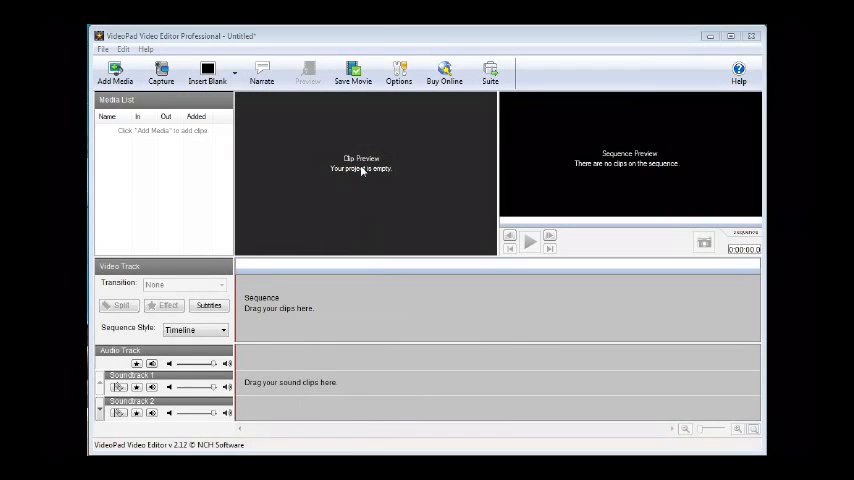
pyautogui.moveTo(238, 120)
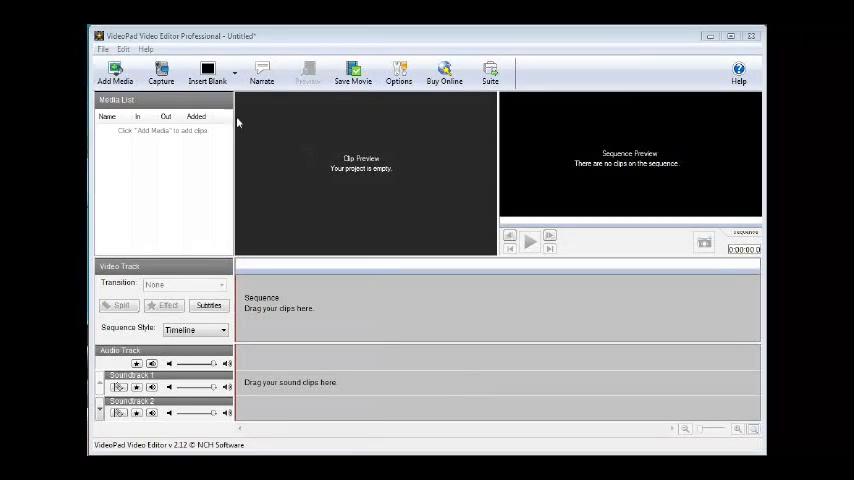
# Import the Wildlife sample video so its scenes land on the sequence timeline.
pyautogui.click(116, 72)
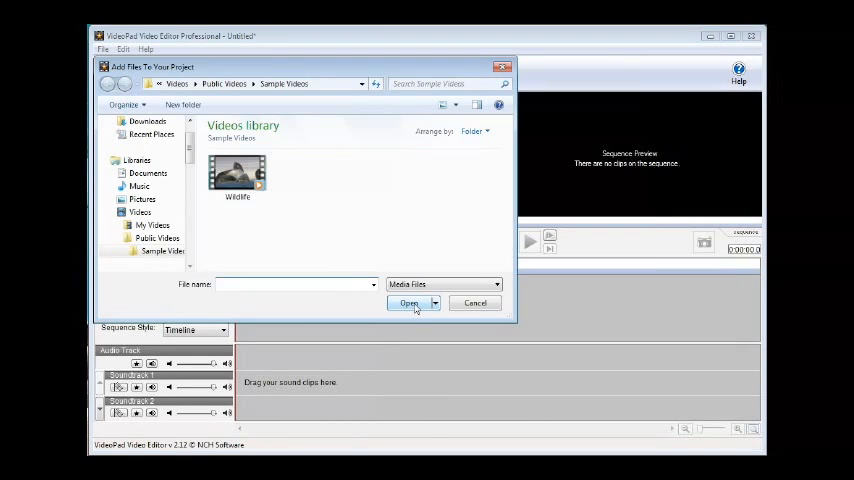
pyautogui.click(236, 176)
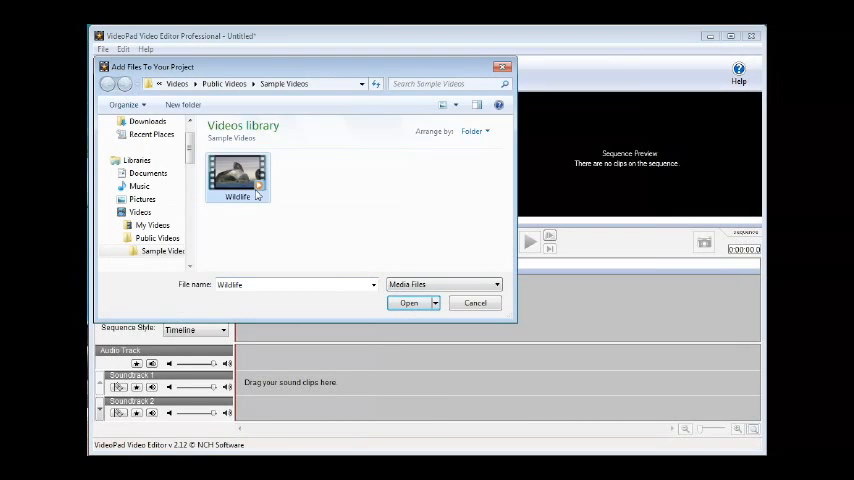
pyautogui.click(408, 304)
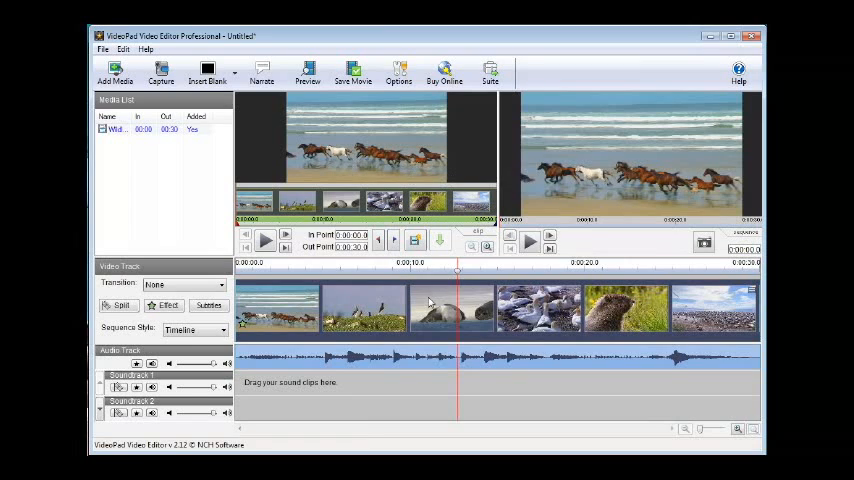
# Clear the sequence and show the Wildlife clip with its scene thumbnails in Clip Preview.
pyautogui.click(440, 240)
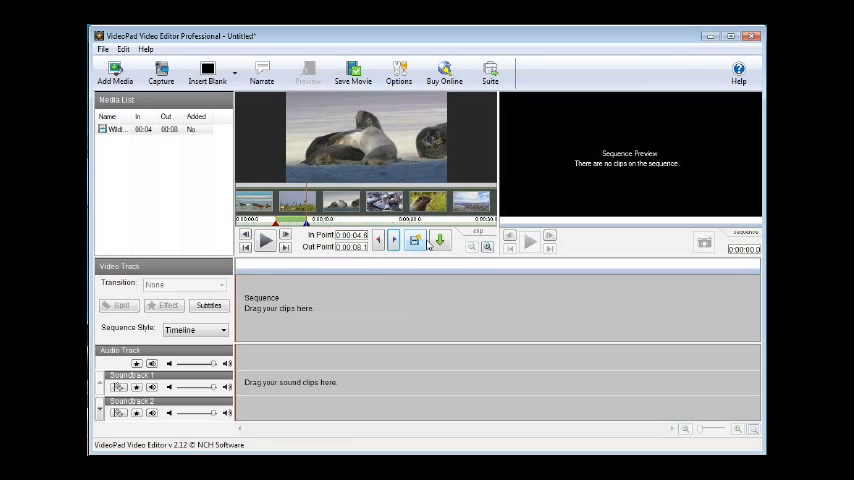
pyautogui.click(440, 240)
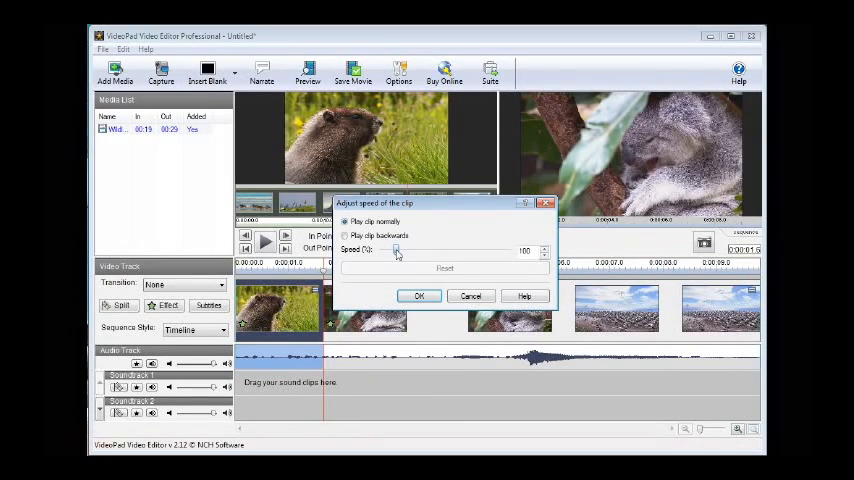
# Adjust the clip's speed slider, enable Play clip backwards and confirm.
pyautogui.moveTo(396, 252); pyautogui.dragTo(410, 252)
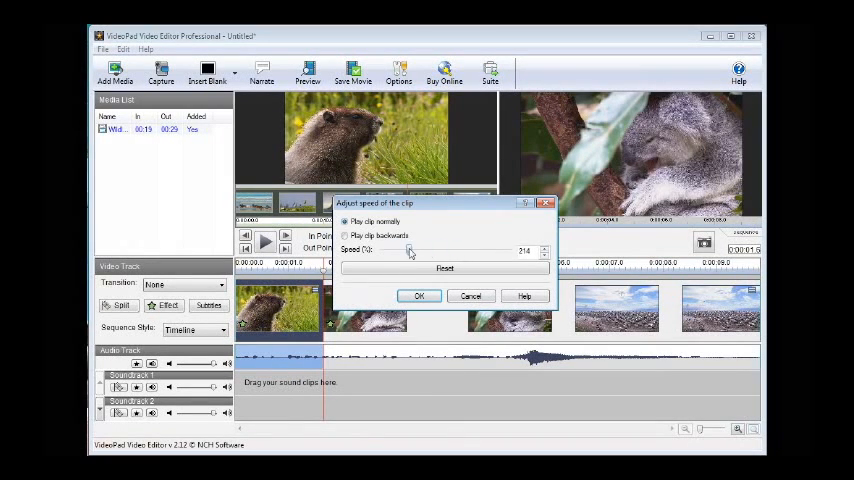
pyautogui.moveTo(410, 250); pyautogui.dragTo(416, 250)
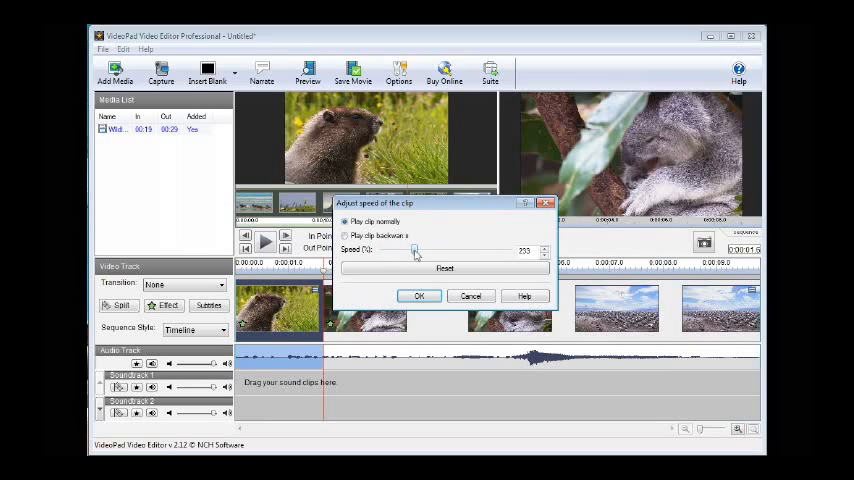
pyautogui.moveTo(412, 250); pyautogui.dragTo(468, 250)
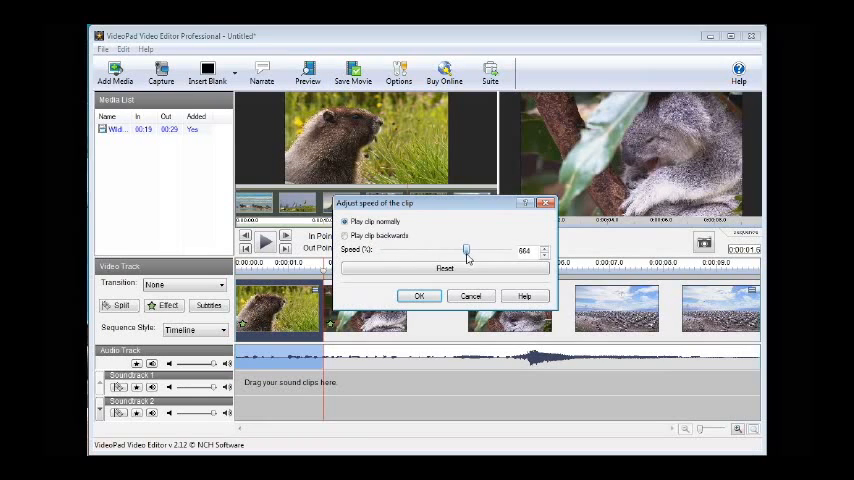
pyautogui.moveTo(466, 250); pyautogui.dragTo(404, 250)
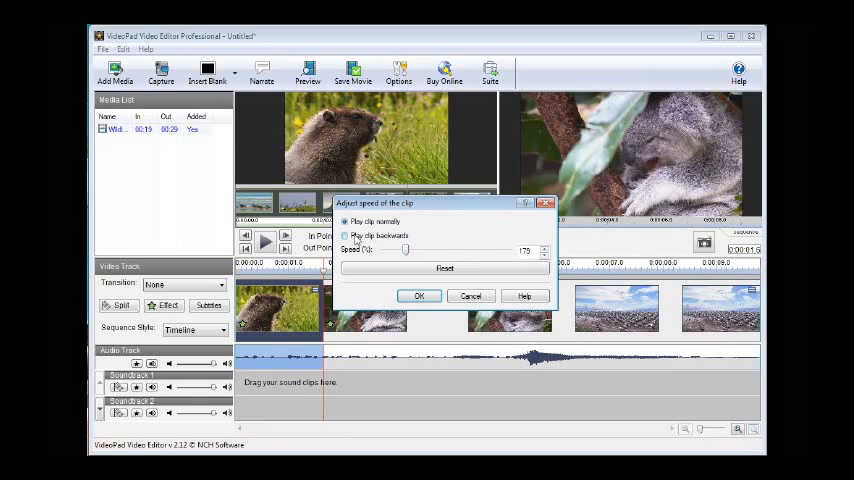
pyautogui.click(344, 236)
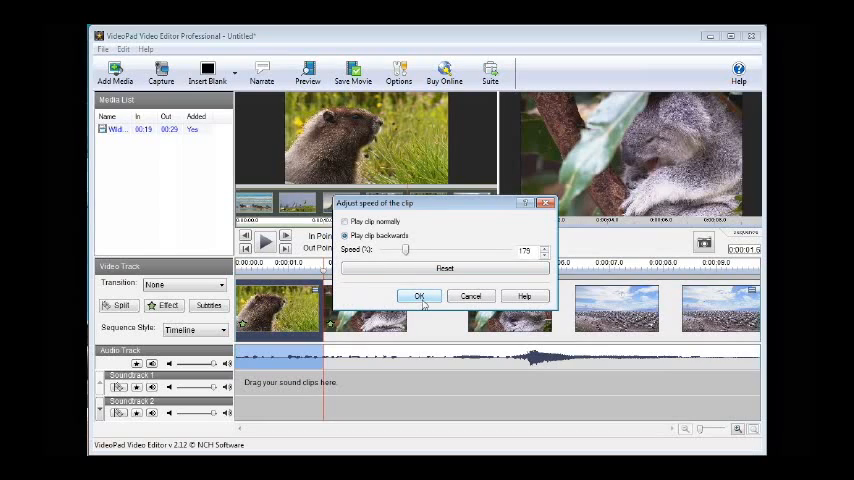
pyautogui.click(420, 296)
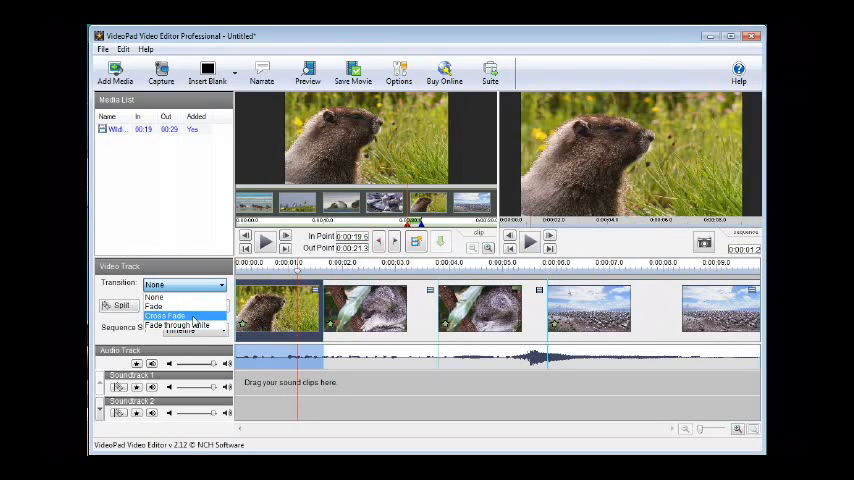
# Choose a transition type for the clip from the Video Track Transition dropdown.
pyautogui.click(164, 316)
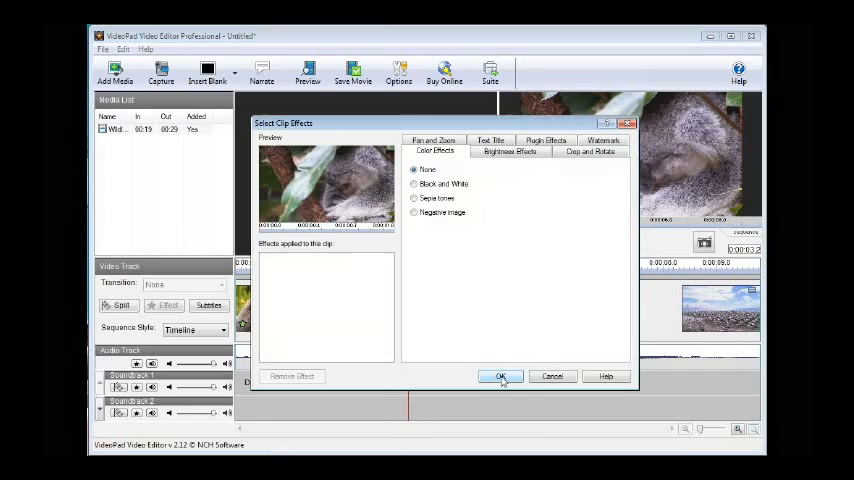
# Try black-and-white and sepia looks, then add Brightness Effects and Crop and Rotate.
pyautogui.click(414, 184)
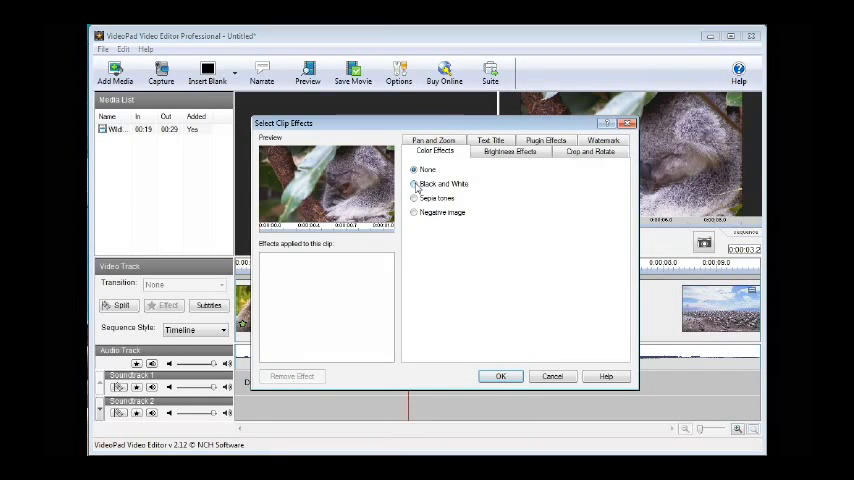
pyautogui.click(416, 198)
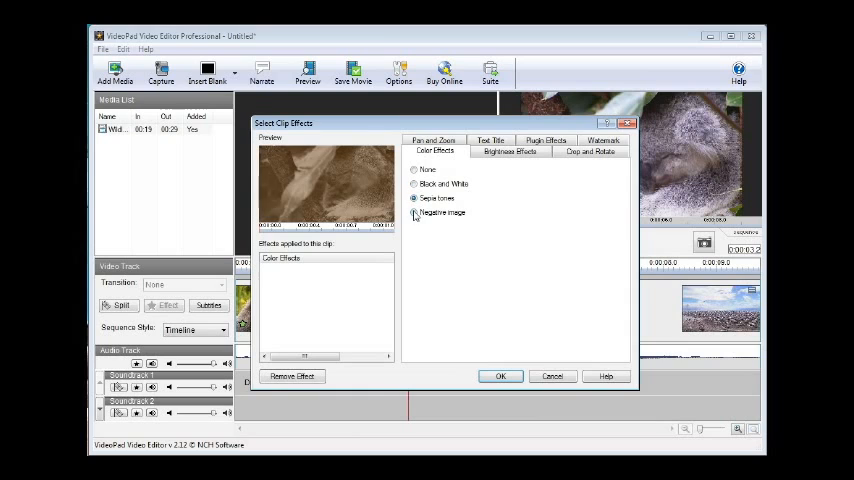
pyautogui.click(510, 152)
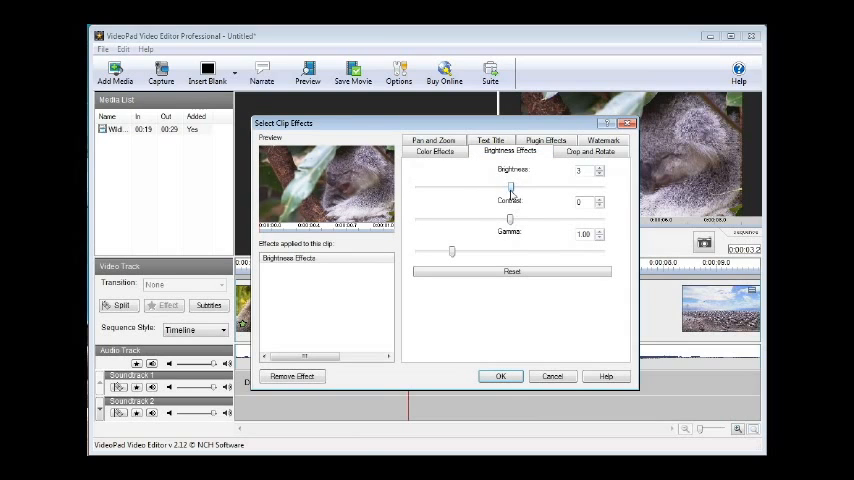
pyautogui.click(588, 152)
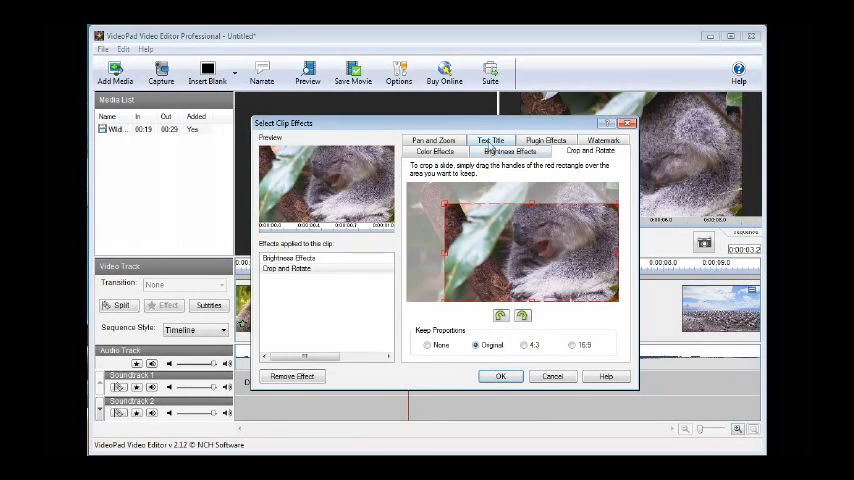
# Browse the Text Title, watermark and plugin options, revisit Brightness settings and confirm the effects.
pyautogui.click(490, 140)
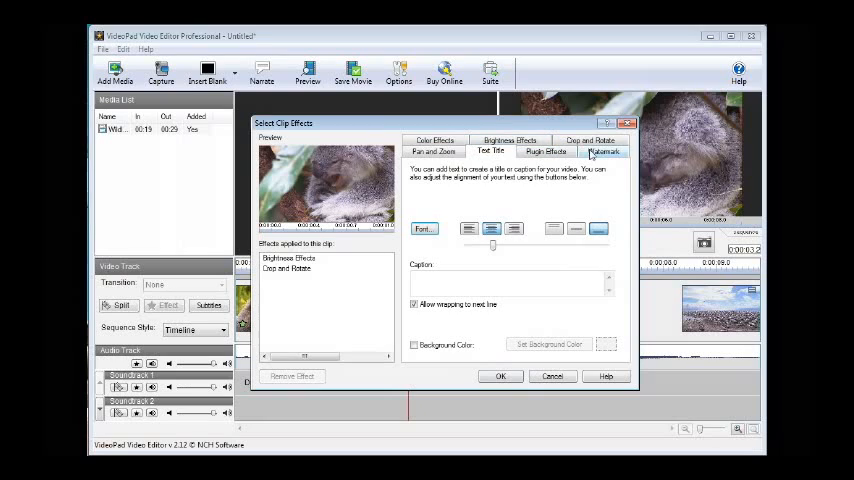
pyautogui.click(546, 152)
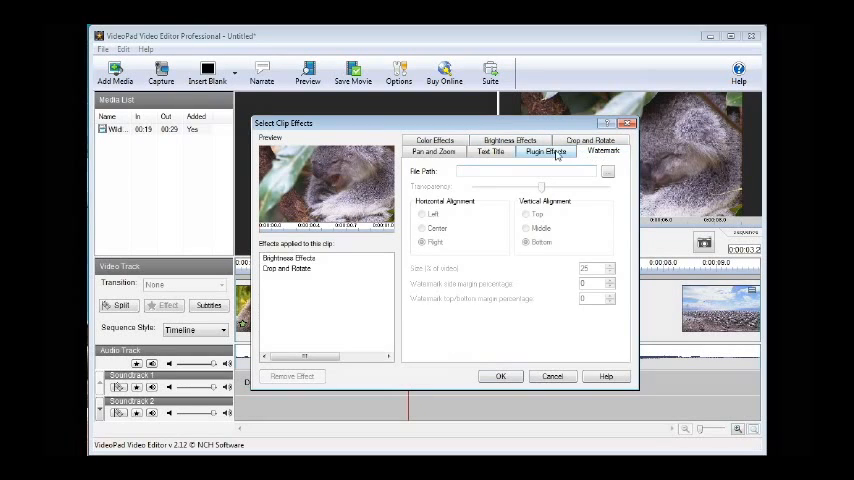
pyautogui.click(546, 152)
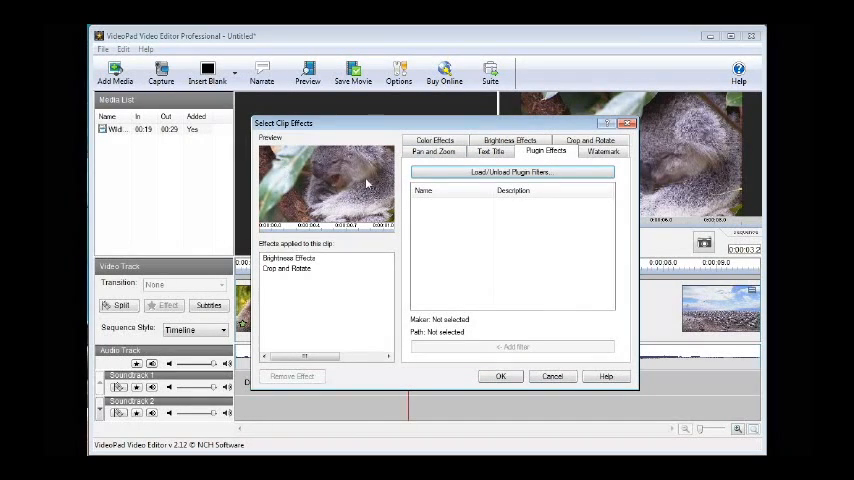
pyautogui.click(288, 258)
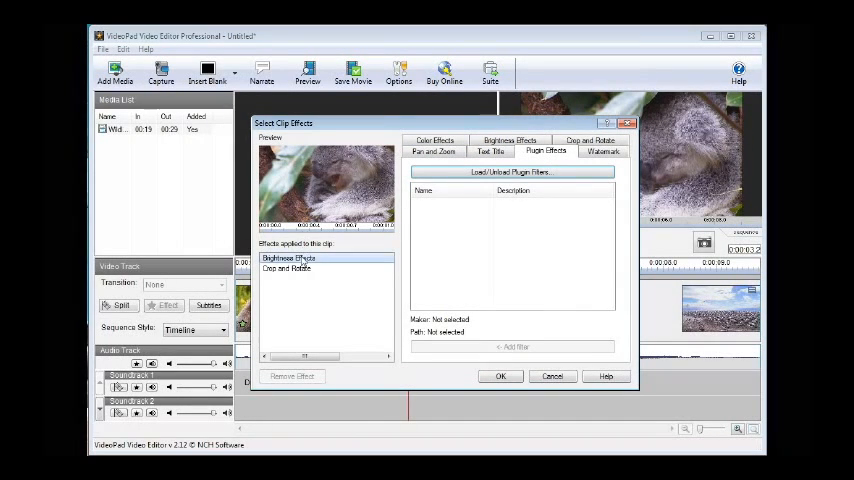
pyautogui.click(510, 150)
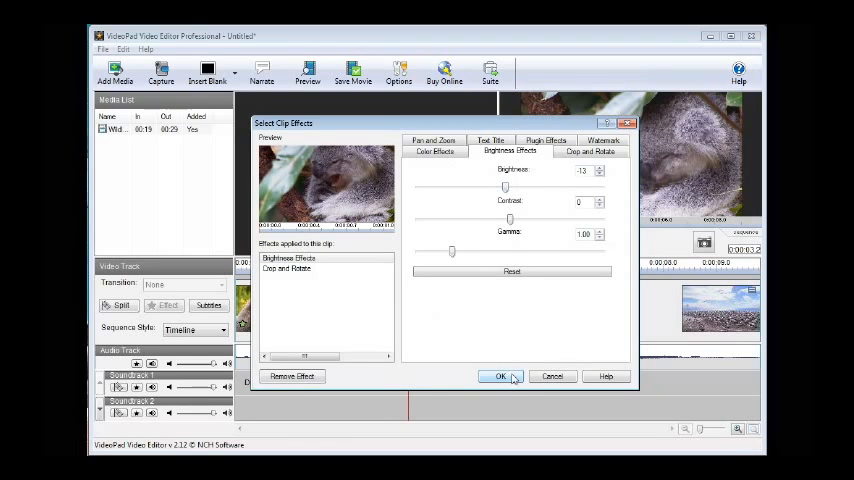
pyautogui.click(502, 376)
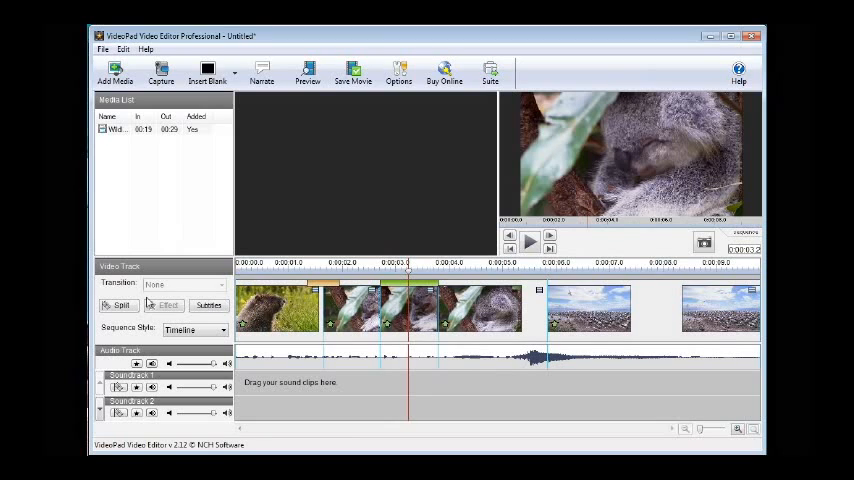
# Set a Cross Fade transition on the koala clip from its clip preview.
pyautogui.doubleClick(392, 308)
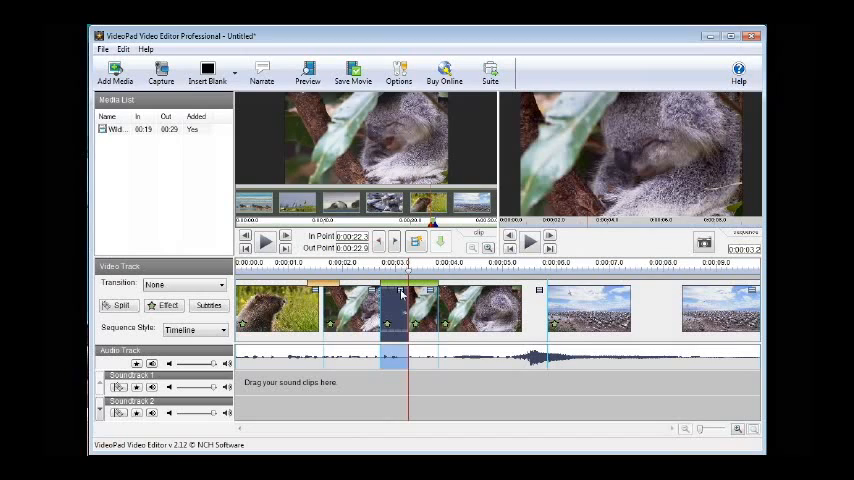
pyautogui.click(384, 290)
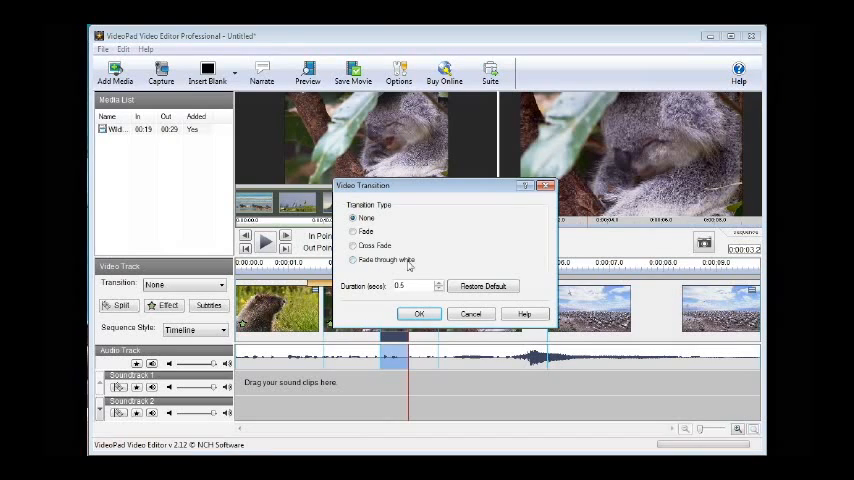
pyautogui.click(352, 244)
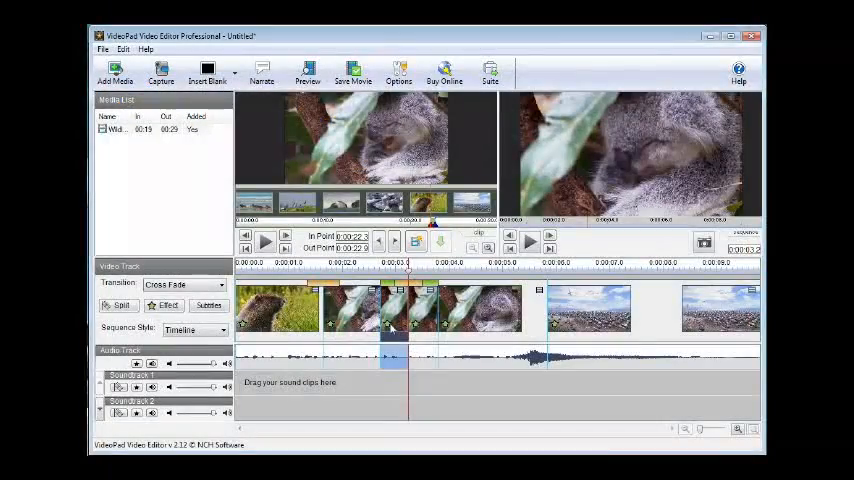
pyautogui.click(168, 304)
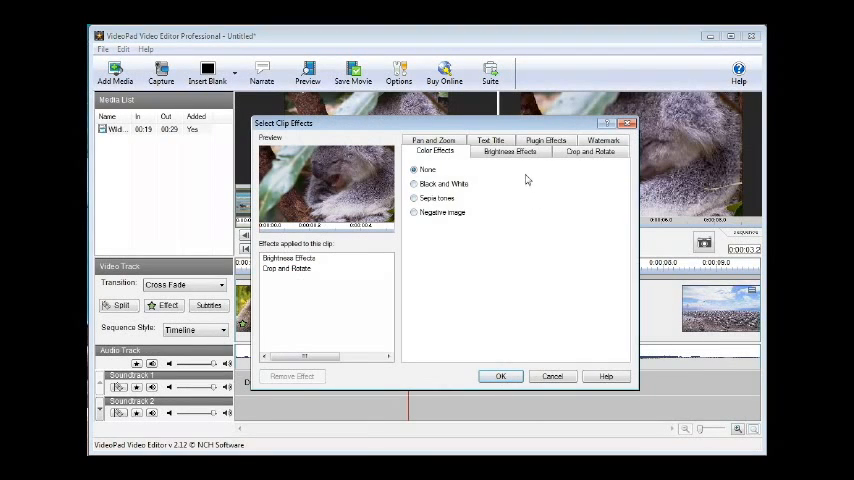
pyautogui.click(490, 144)
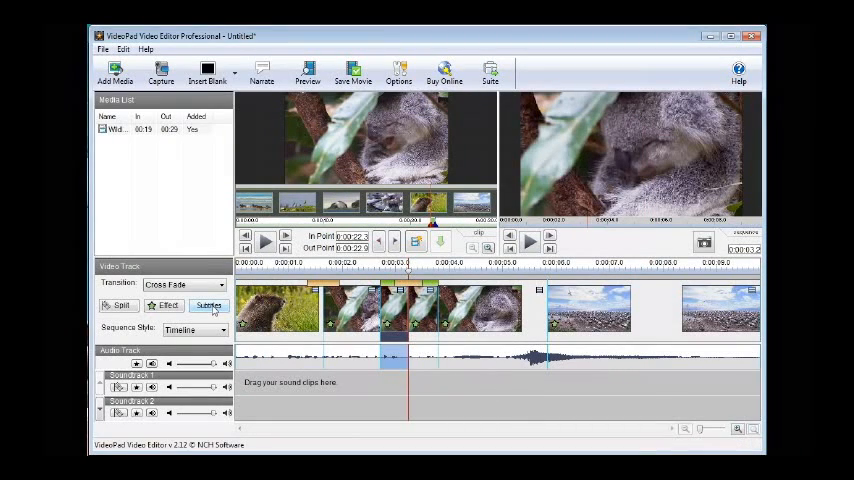
pyautogui.click(208, 306)
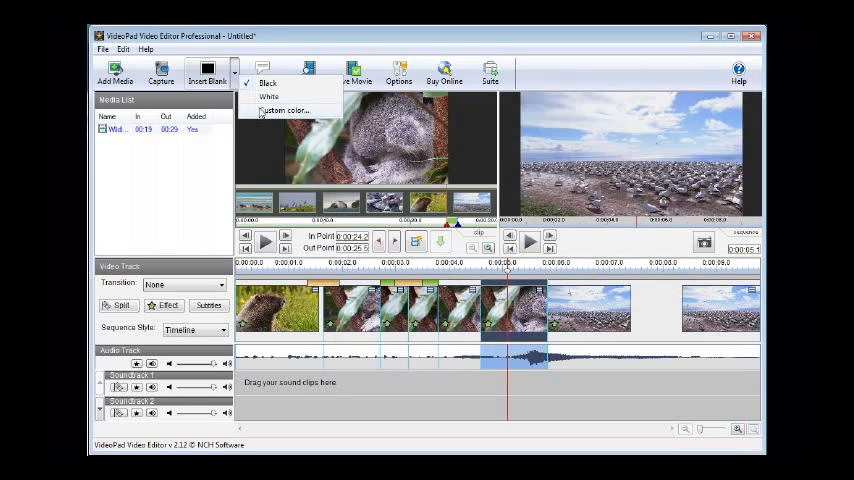
# Insert a blank custom-colour clip into the sequence and bring up its effects.
pyautogui.click(284, 110)
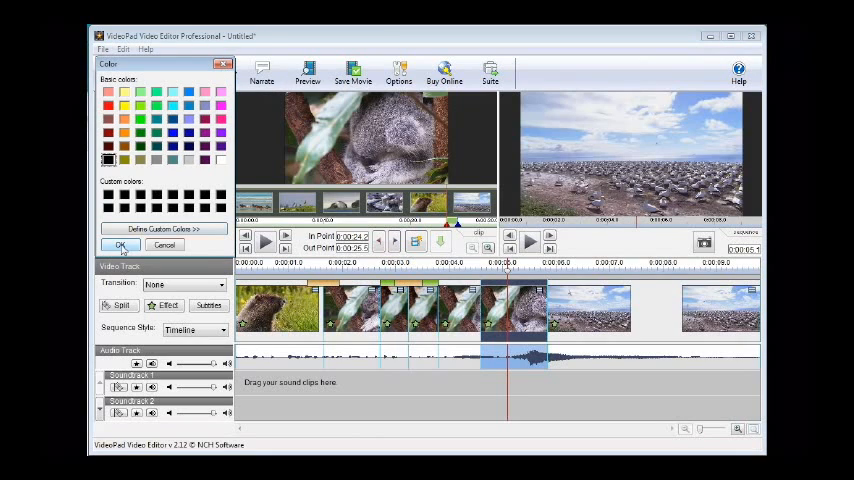
pyautogui.click(164, 228)
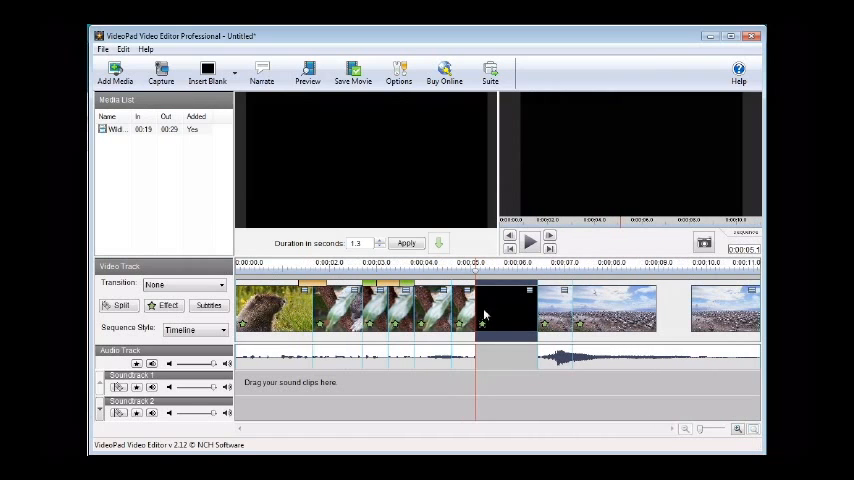
pyautogui.click(166, 304)
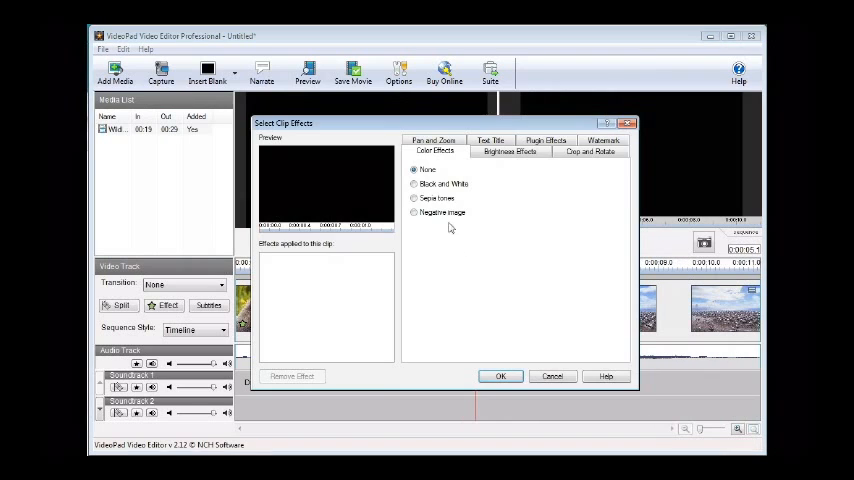
# Add a Text Title caption reading 'Example!' to the clip.
pyautogui.click(490, 140)
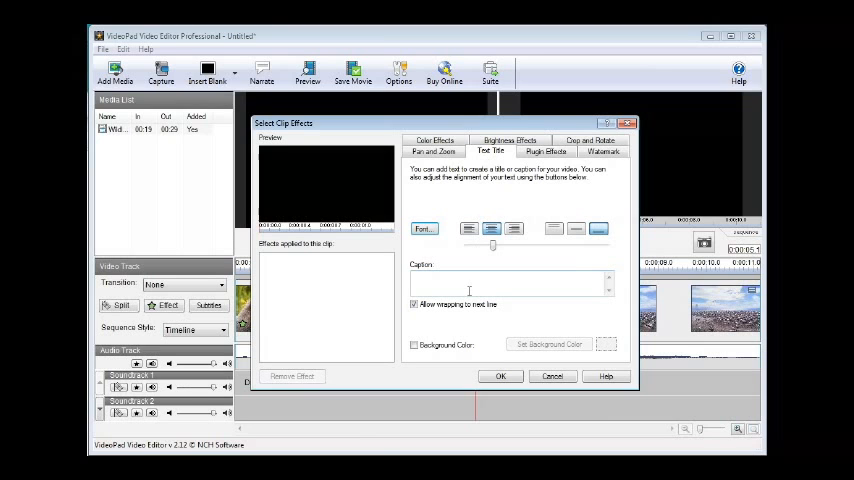
pyautogui.write('Example!')
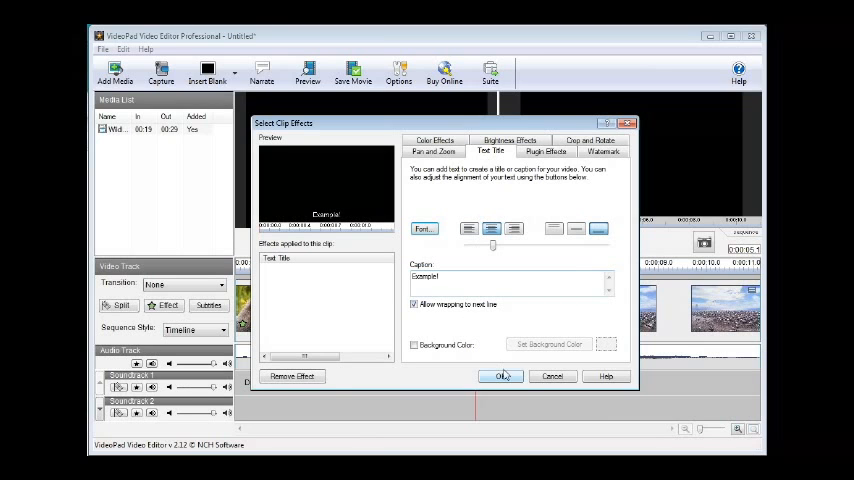
pyautogui.click(504, 376)
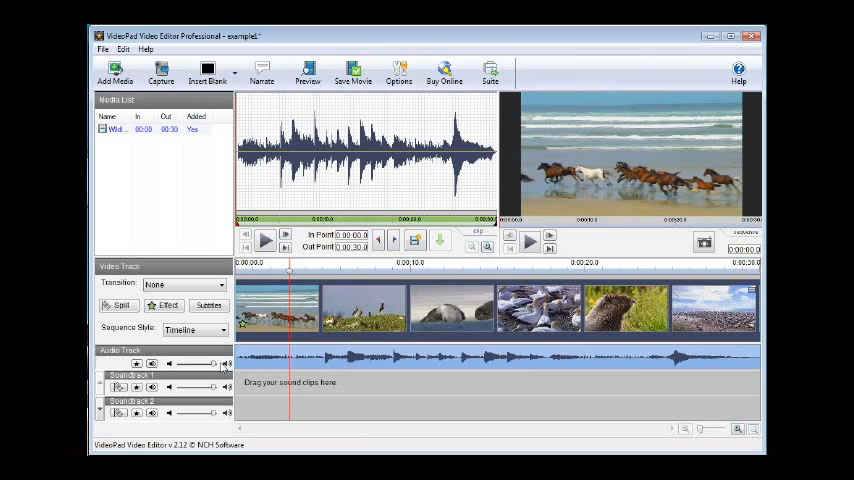
# Add a High Pass effect to the soundtrack's audio effect chain.
pyautogui.click(372, 288)
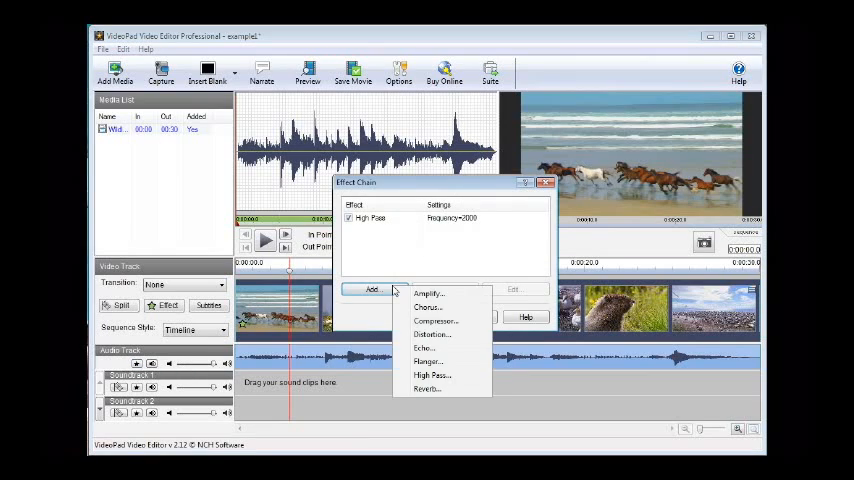
pyautogui.click(546, 182)
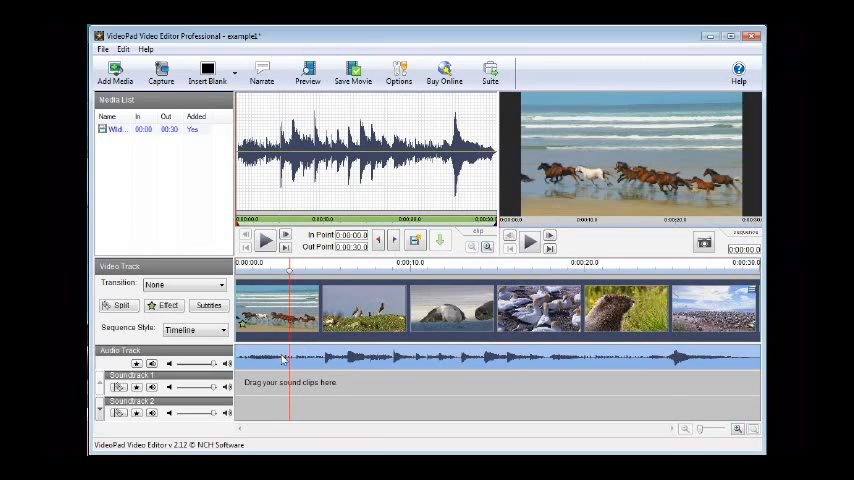
# Change the soundtrack clip's volume via Adjust clip volume and confirm.
pyautogui.rightClick(284, 360)
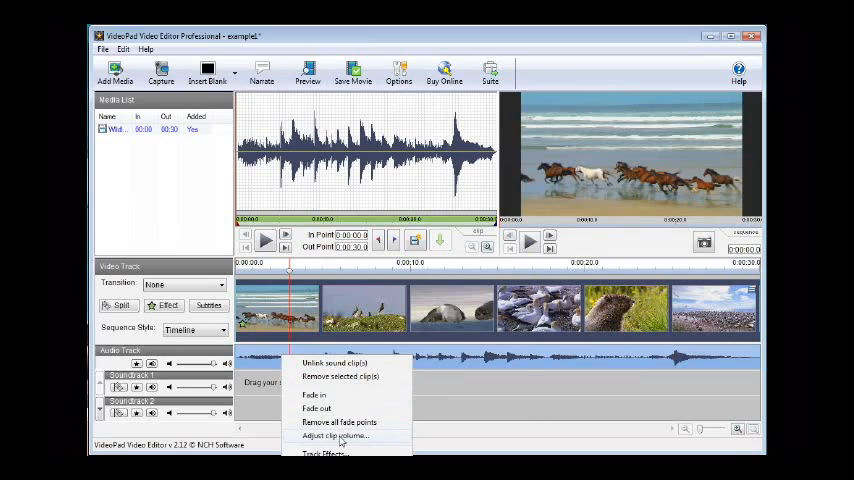
pyautogui.click(336, 436)
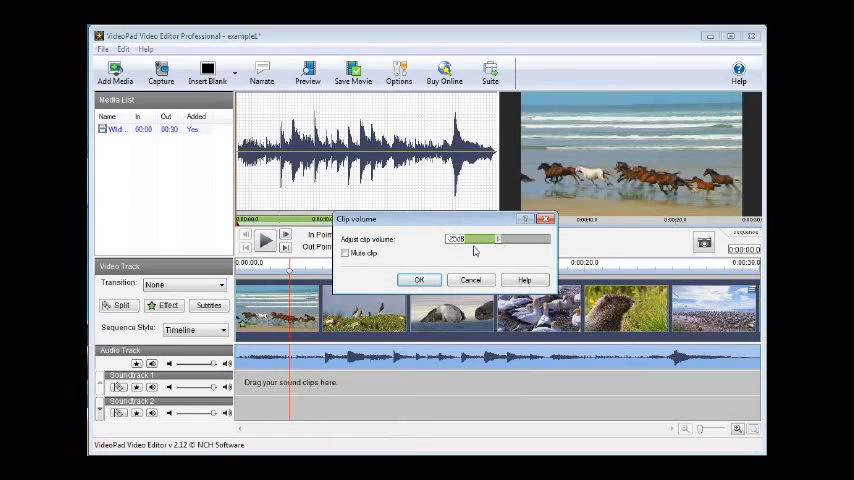
pyautogui.click(420, 280)
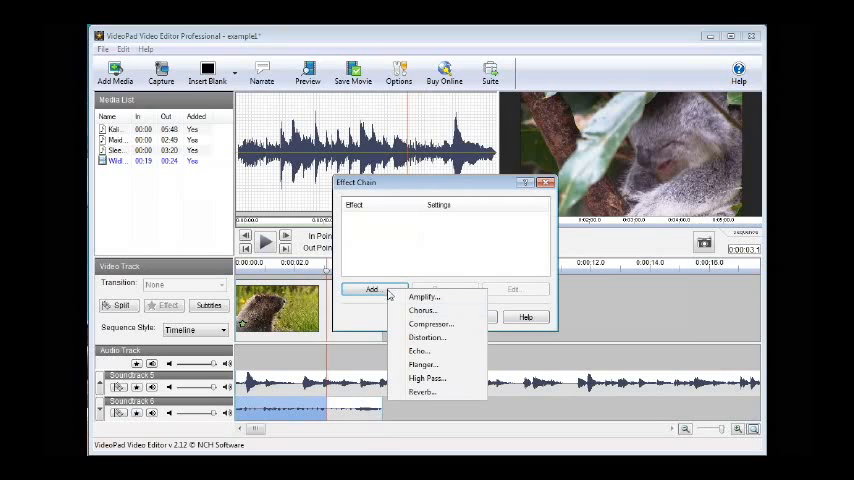
# Add a High Pass filter at 2000 Hz to the audio clip and confirm.
pyautogui.click(426, 378)
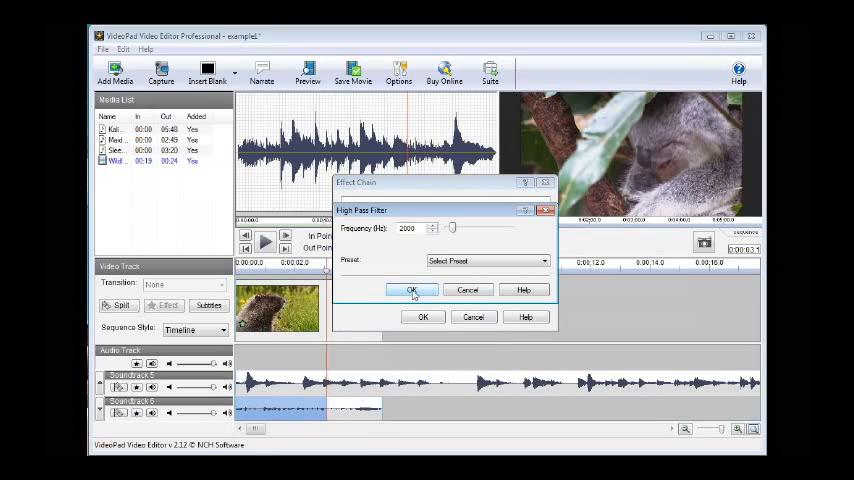
pyautogui.click(412, 288)
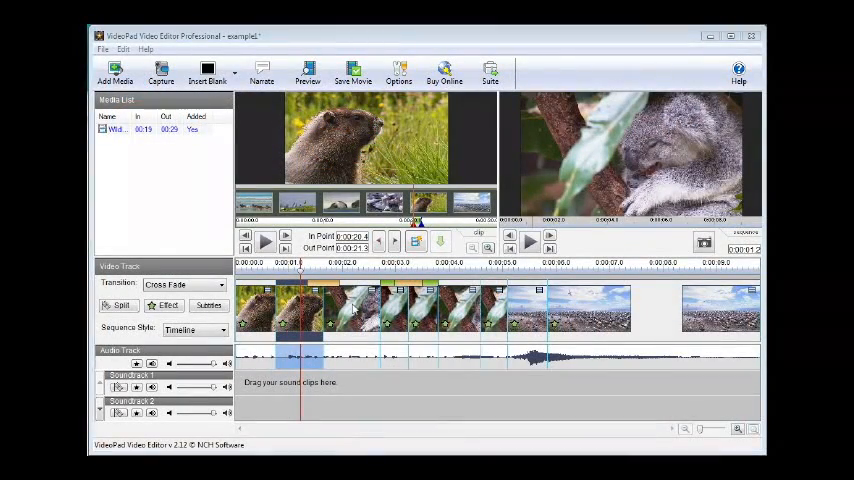
pyautogui.moveTo(280, 158)
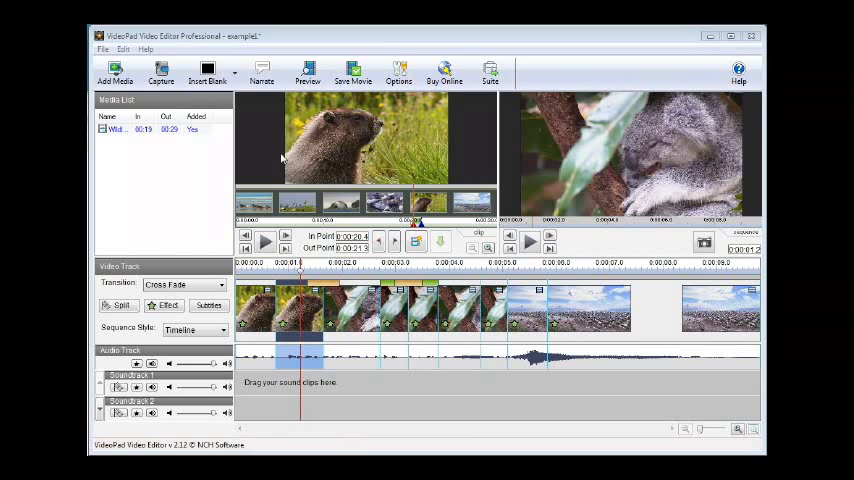
# Bring up the Record Narration window from the toolbar's Narrate button.
pyautogui.click(260, 72)
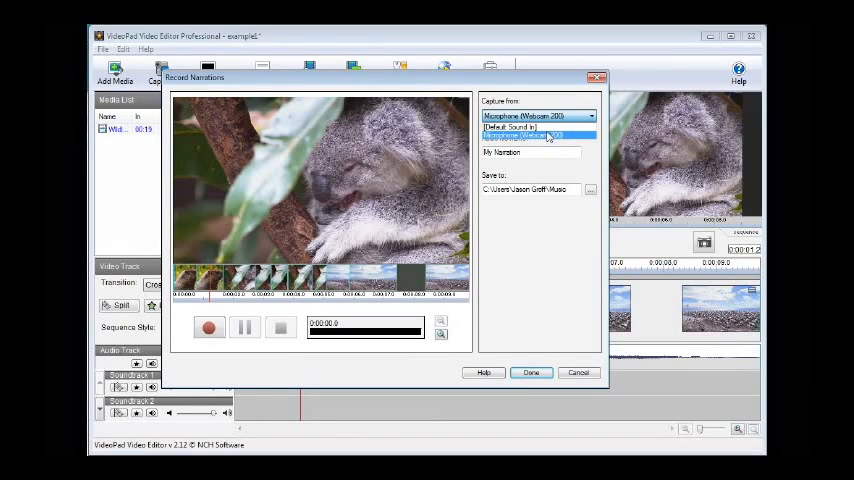
# Record a short microphone narration named 'That' and add it to the sequence.
pyautogui.click(540, 136)
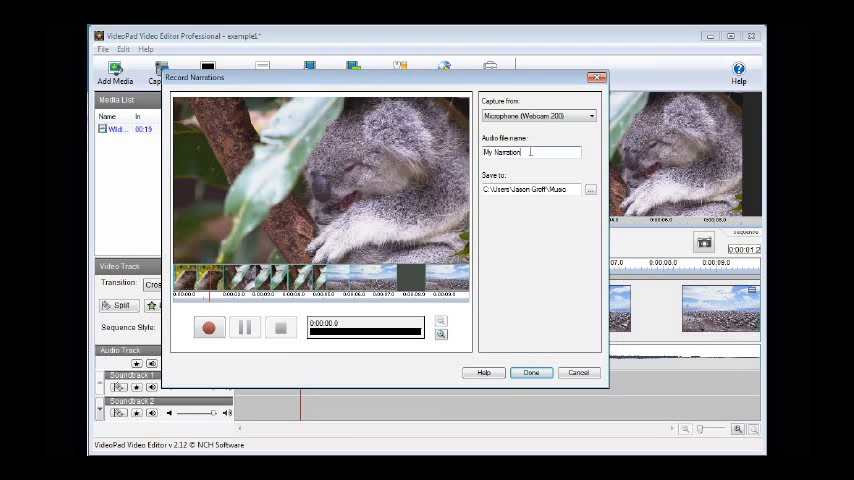
pyautogui.write('That')
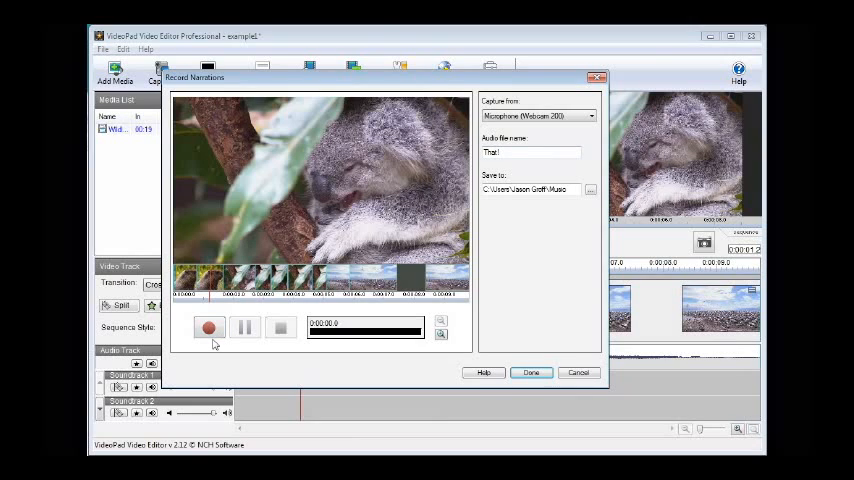
pyautogui.click(208, 328)
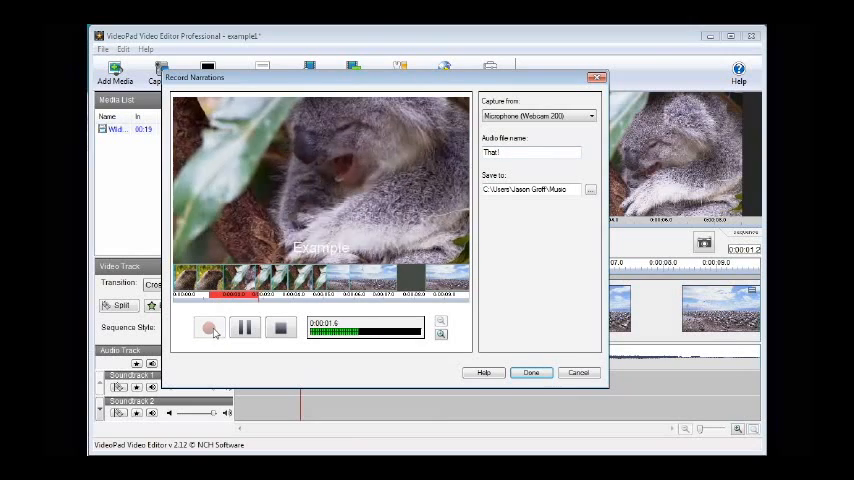
pyautogui.click(280, 328)
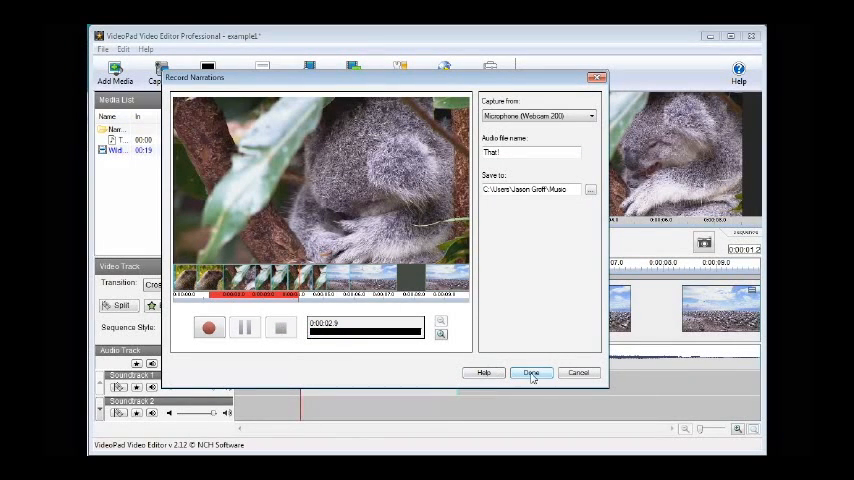
pyautogui.click(532, 372)
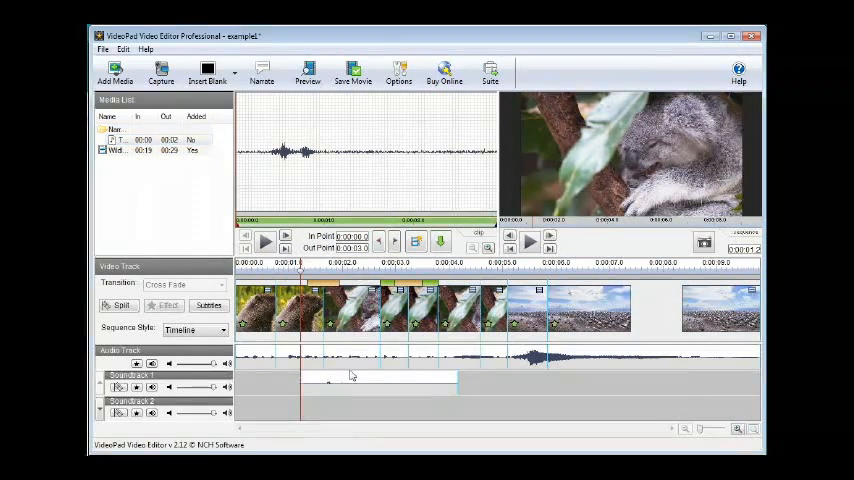
# Right-click the empty audio track to reveal the Add Sound from NCH Sound Effect Library option.
pyautogui.click(378, 384)
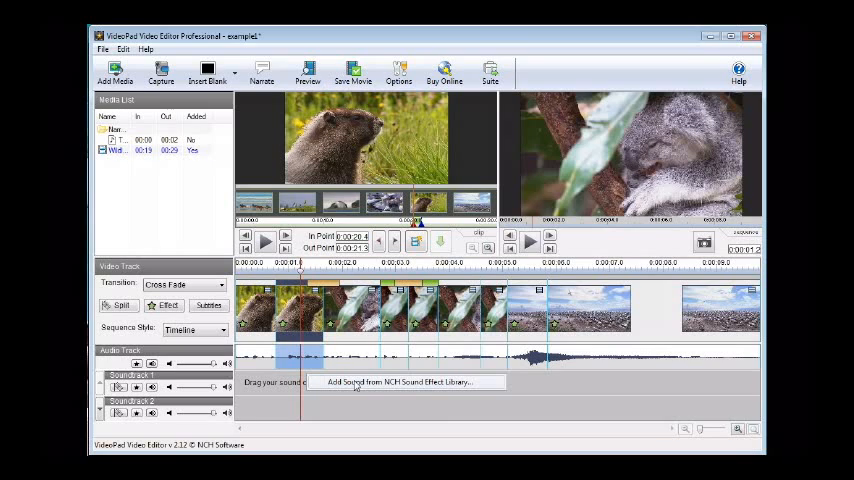
# Download a gunshot from the NCH library's gun category onto an audio track, dismissing the notice.
pyautogui.click(404, 382)
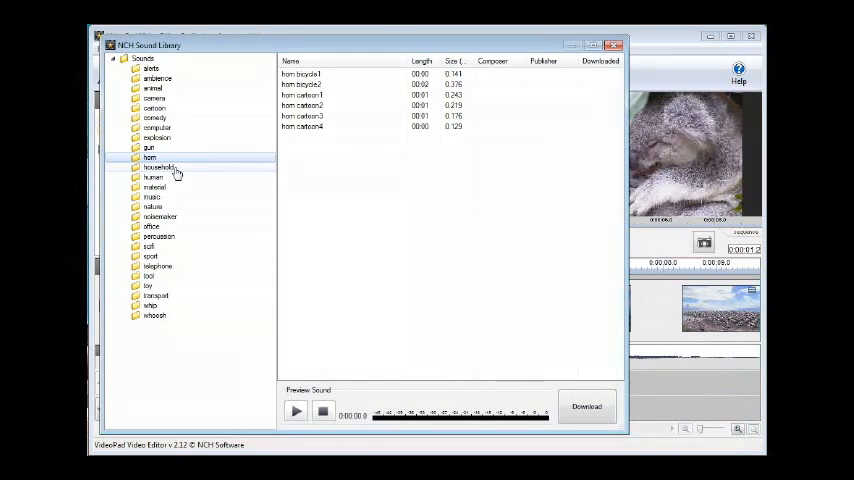
pyautogui.click(148, 148)
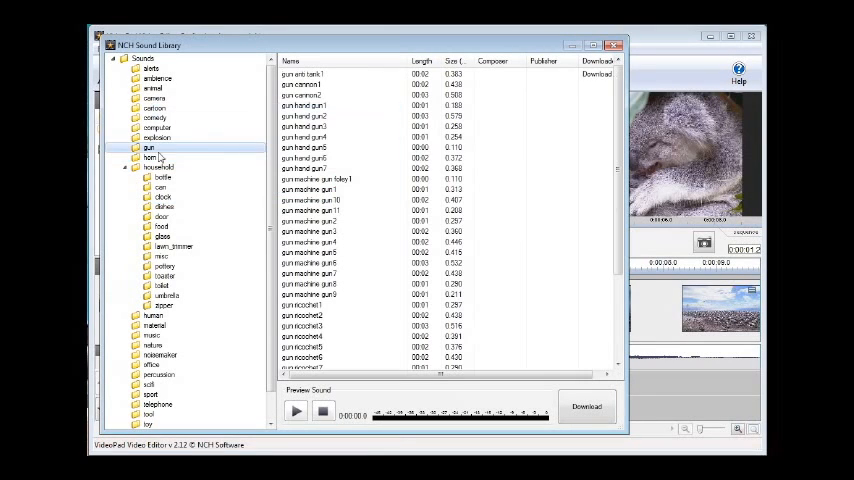
pyautogui.click(586, 408)
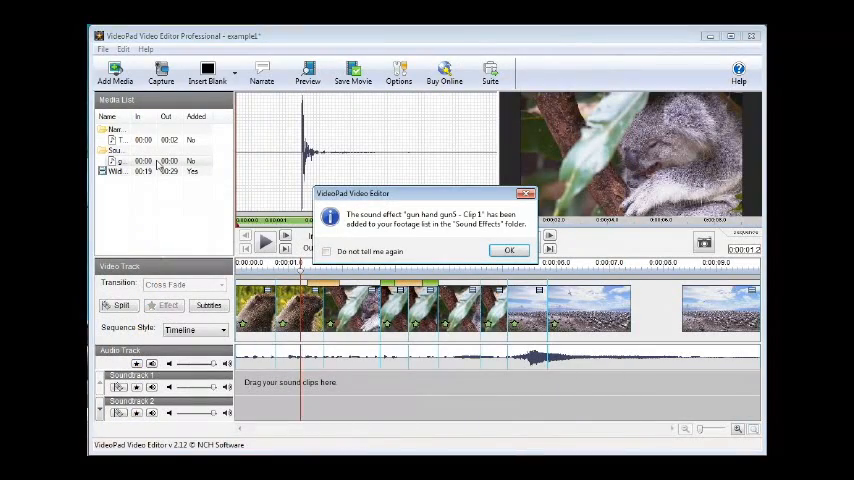
pyautogui.click(508, 250)
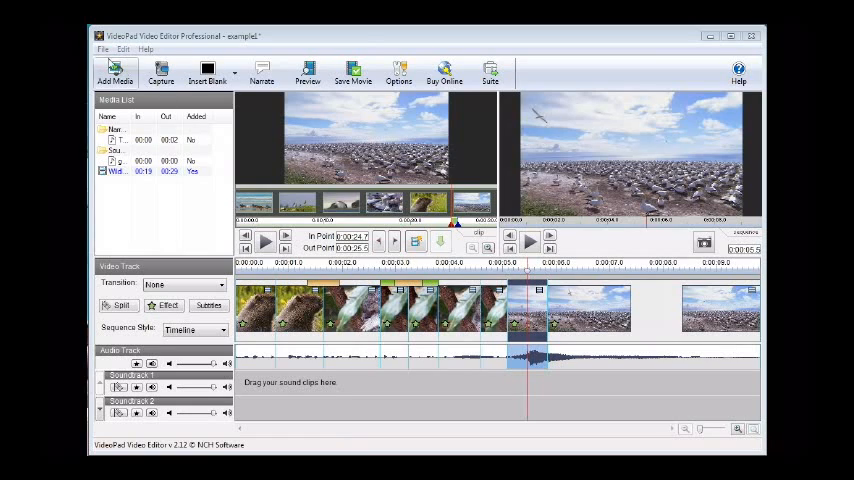
# Save the project under the new name 'example2' via Save Project As.
pyautogui.click(104, 48)
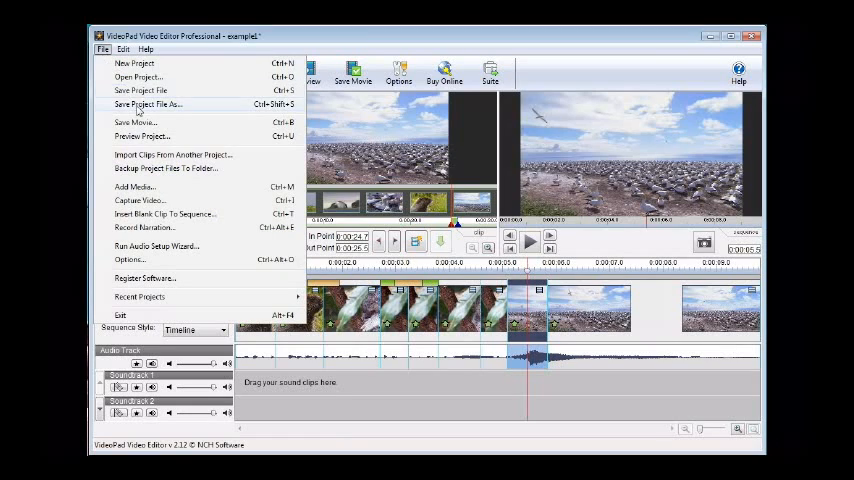
pyautogui.click(148, 104)
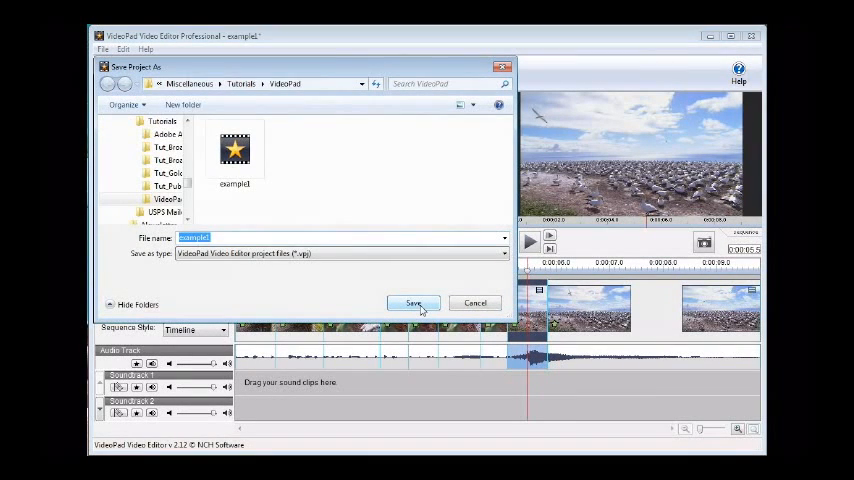
pyautogui.write('example2')
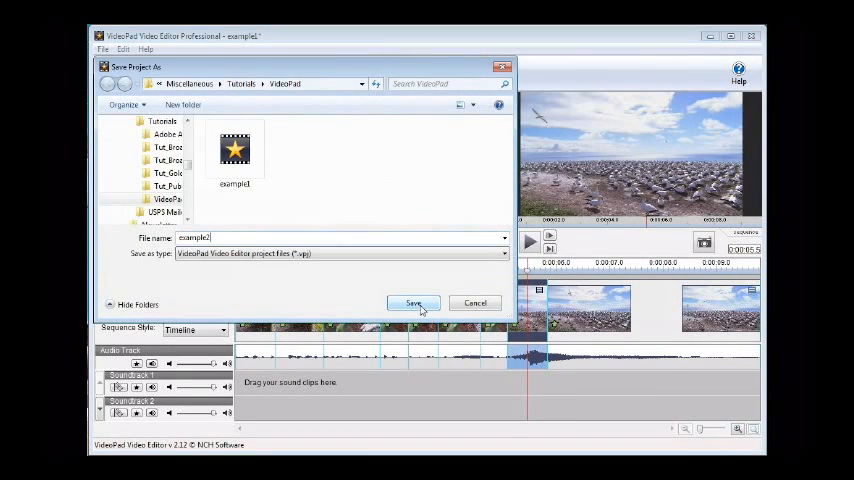
pyautogui.click(412, 304)
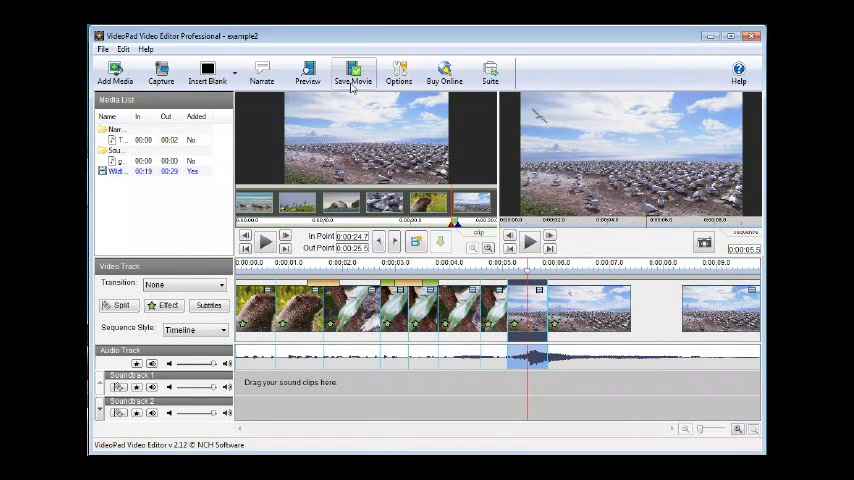
# Open Save Movie's output setup, glance at the Disc format, then select the YouTube output type.
pyautogui.click(352, 72)
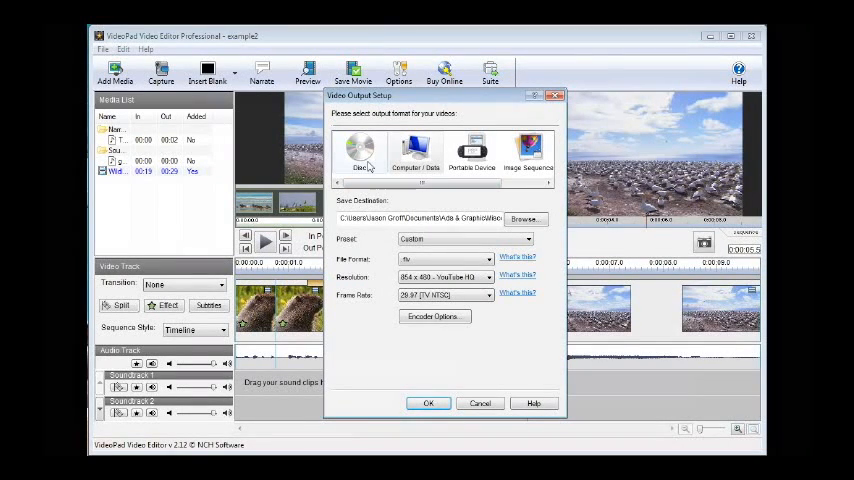
pyautogui.click(360, 150)
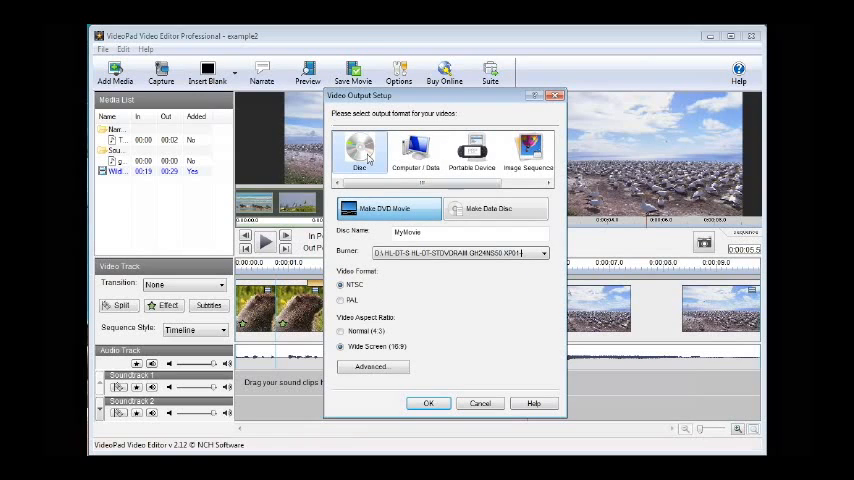
pyautogui.moveTo(428, 176)
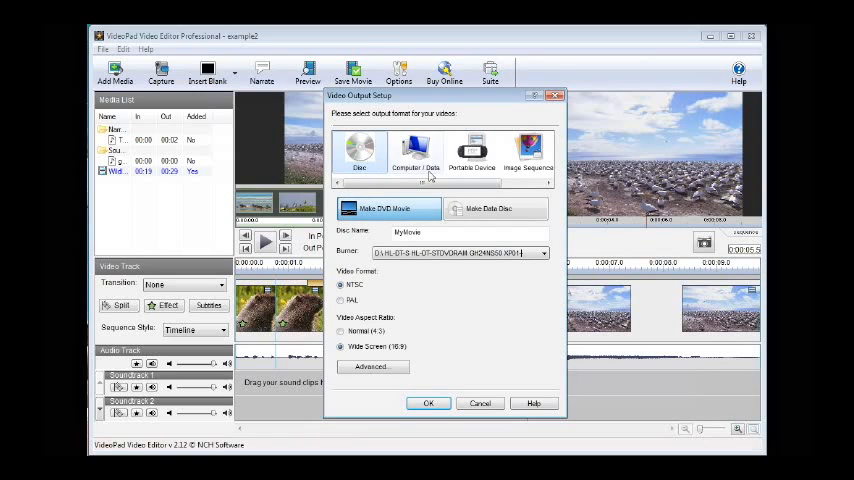
pyautogui.click(528, 152)
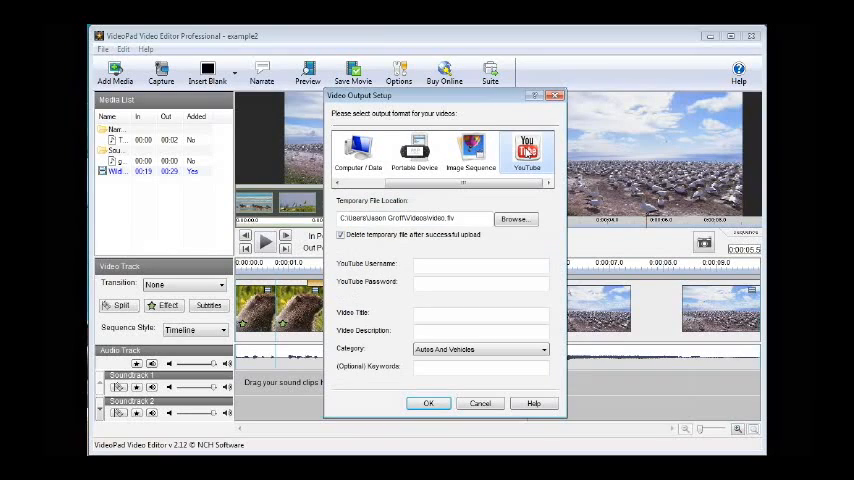